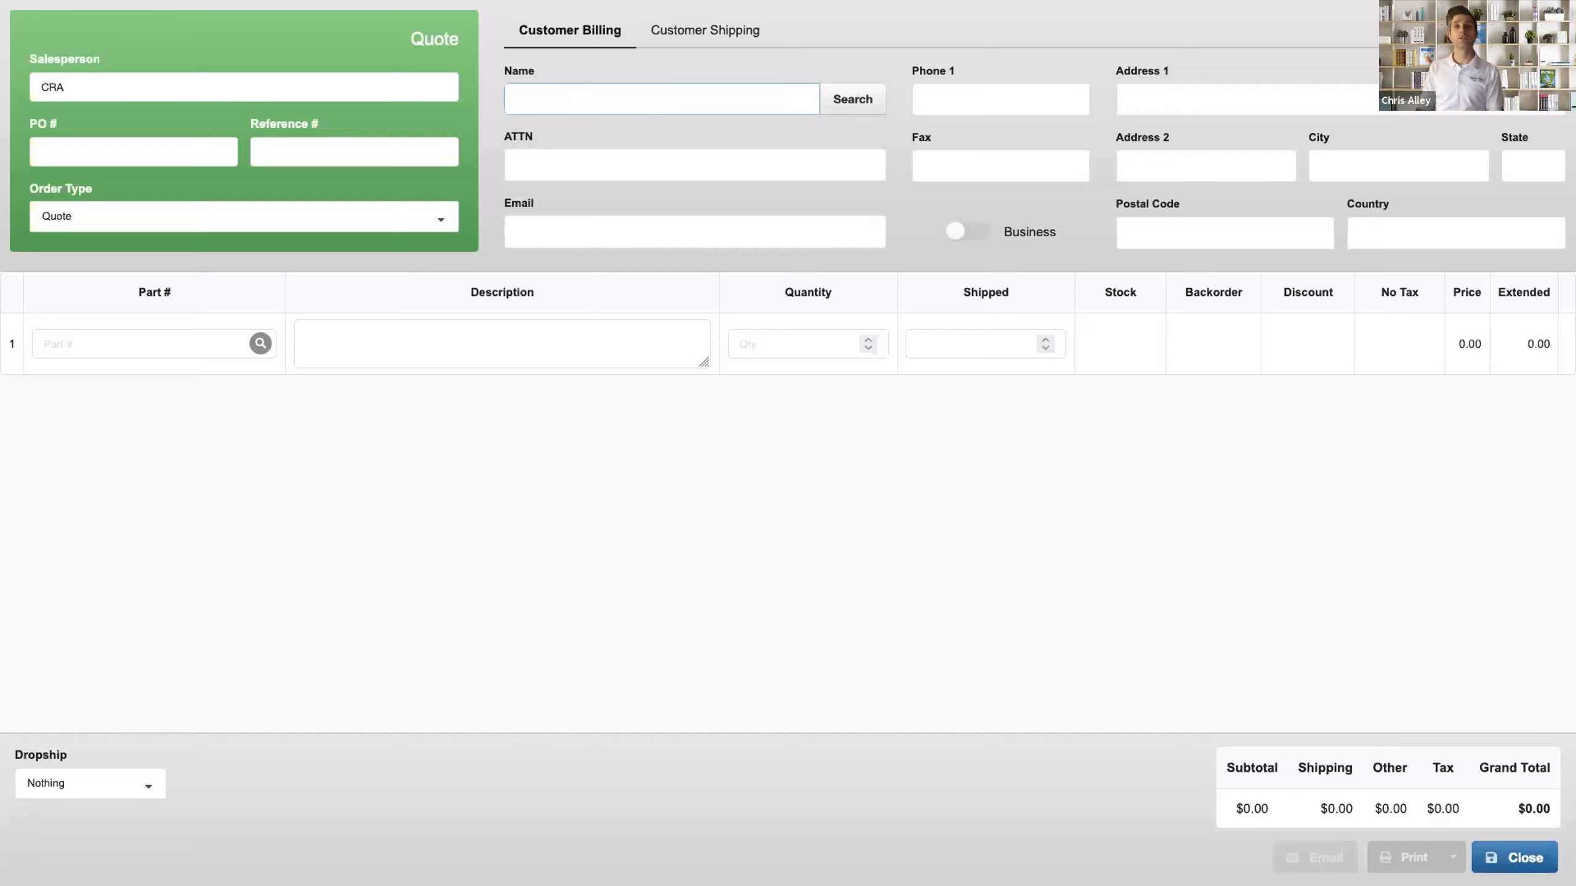
click(661, 98)
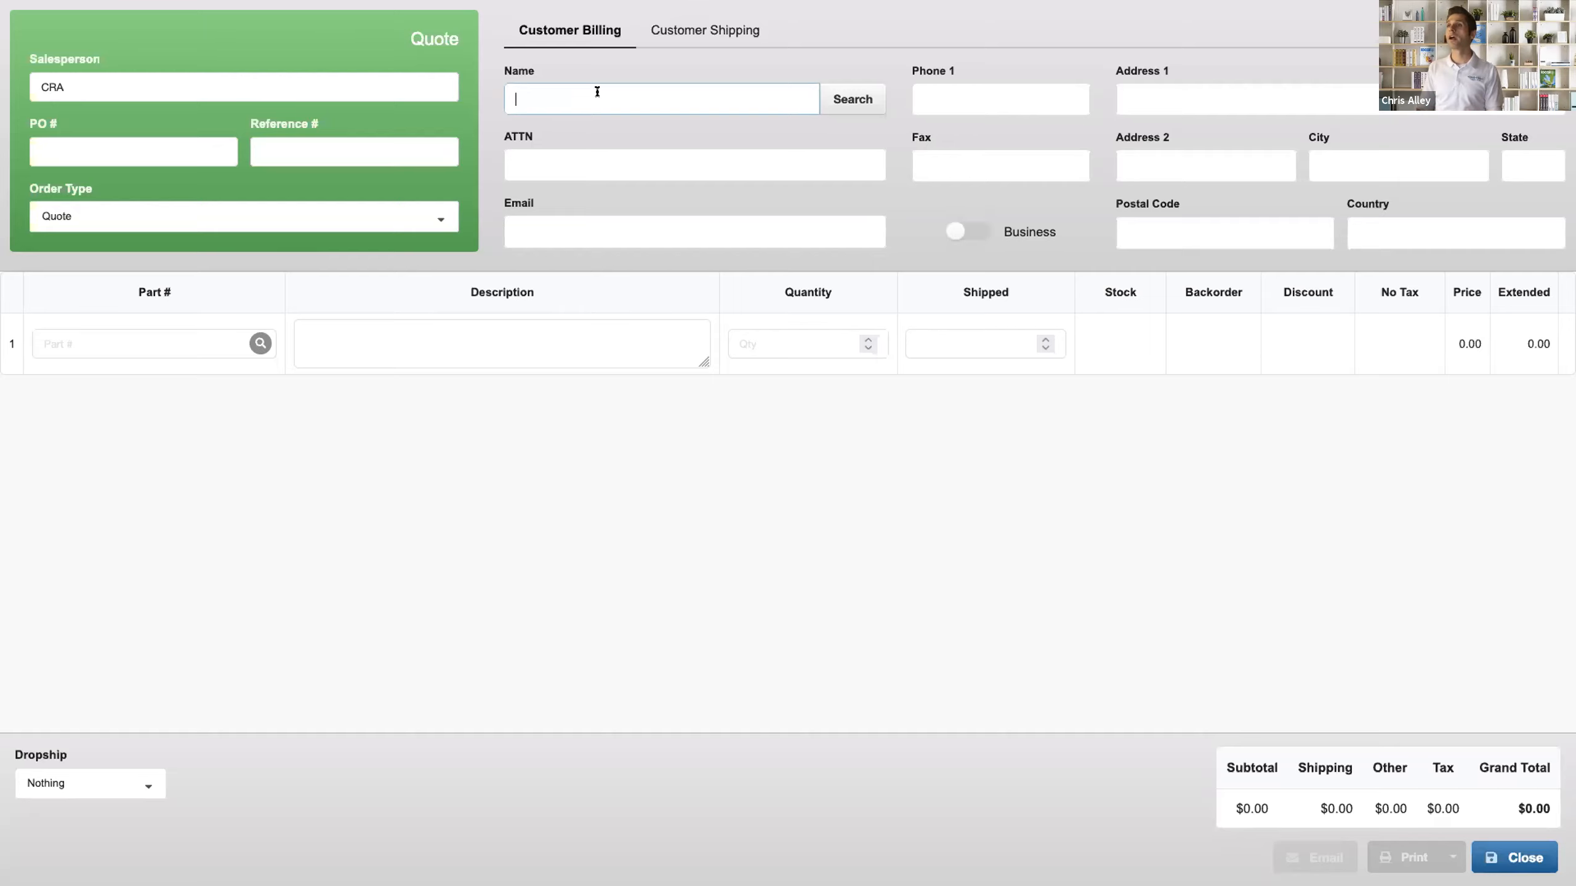
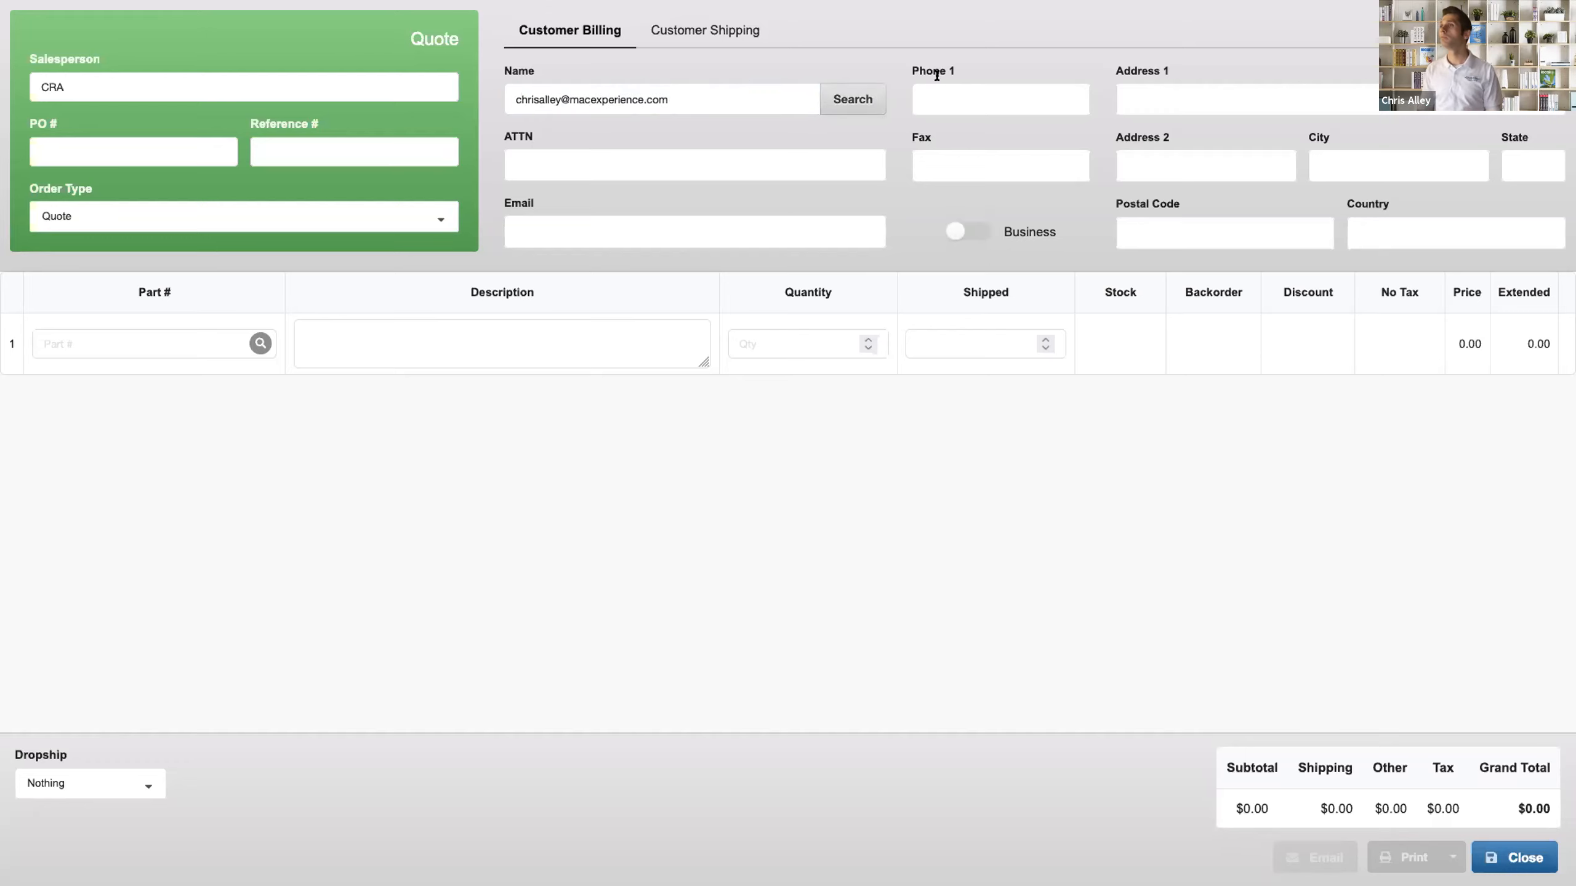
click(851, 98)
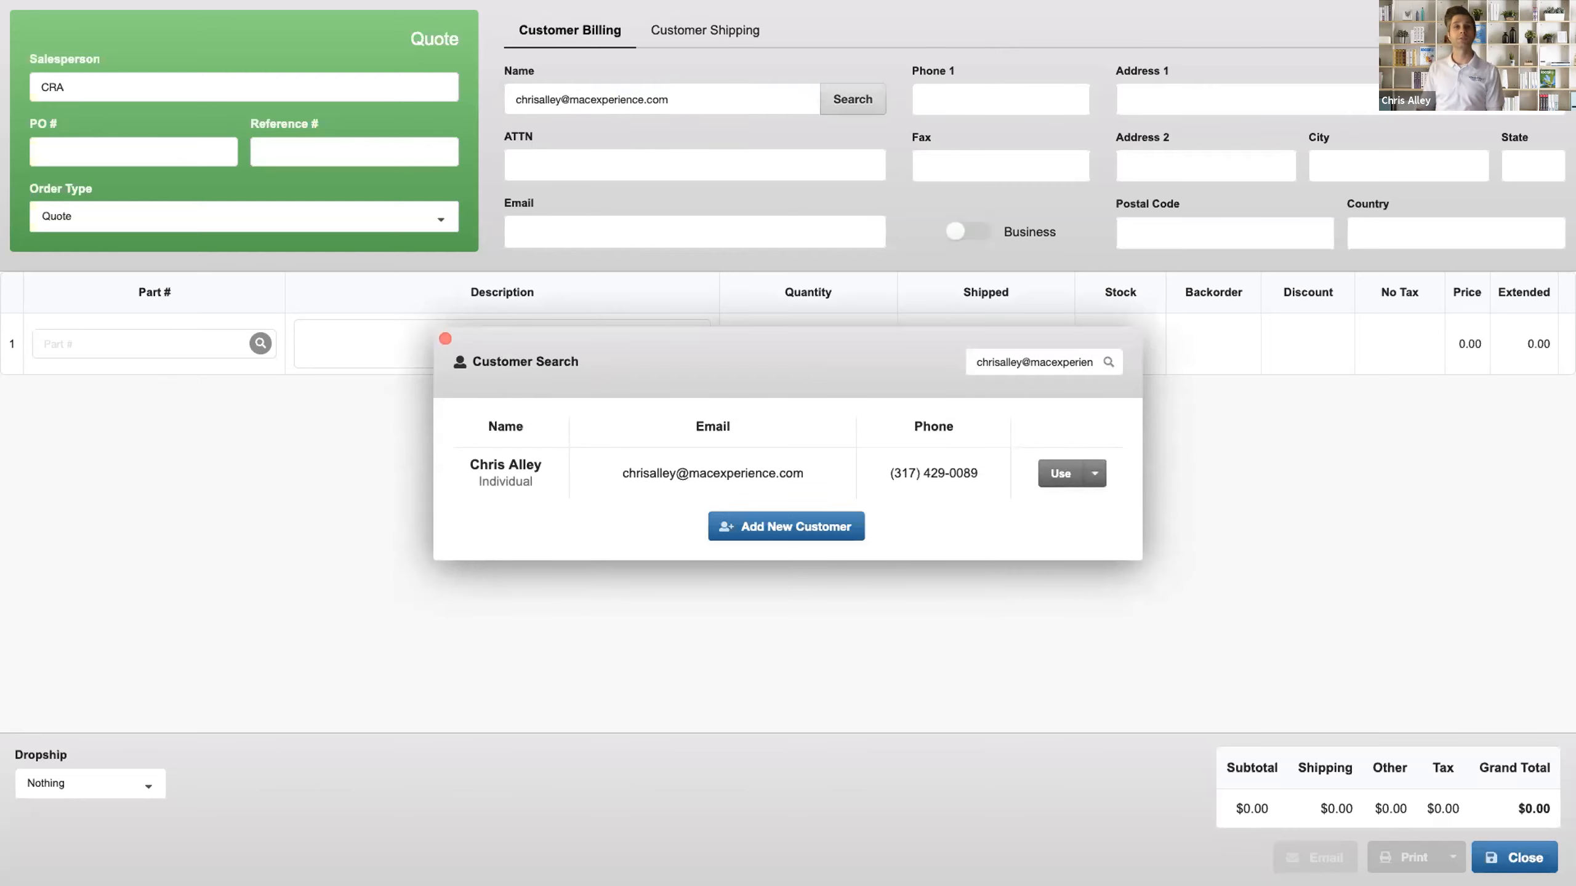
mouse_move(543, 413)
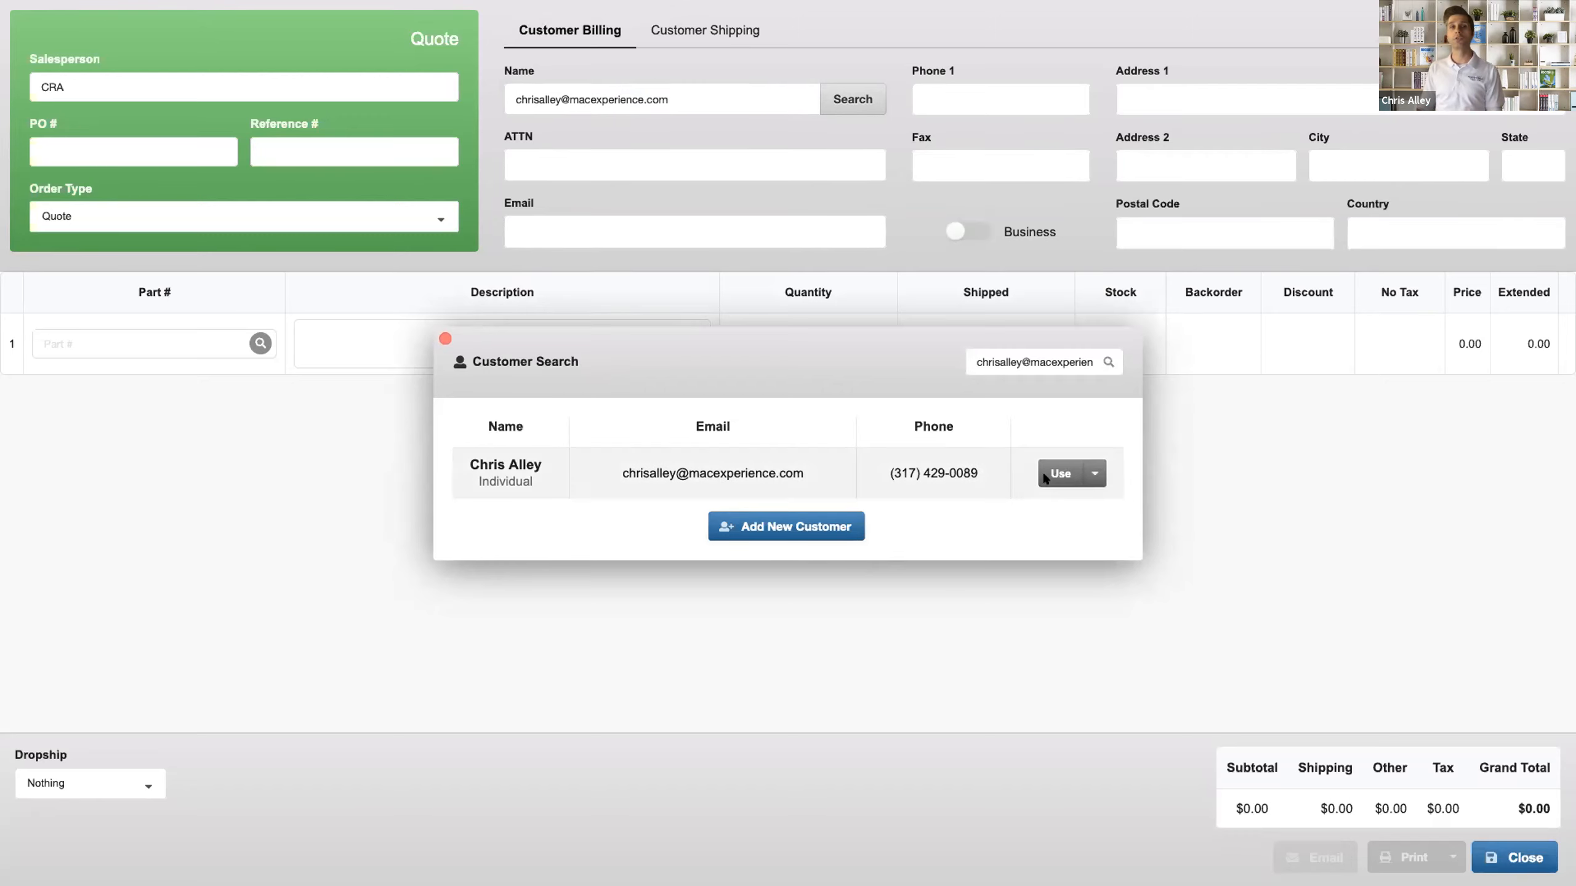
Apply the found customer, change the order type to Invoice and start part line 1
click(1059, 473)
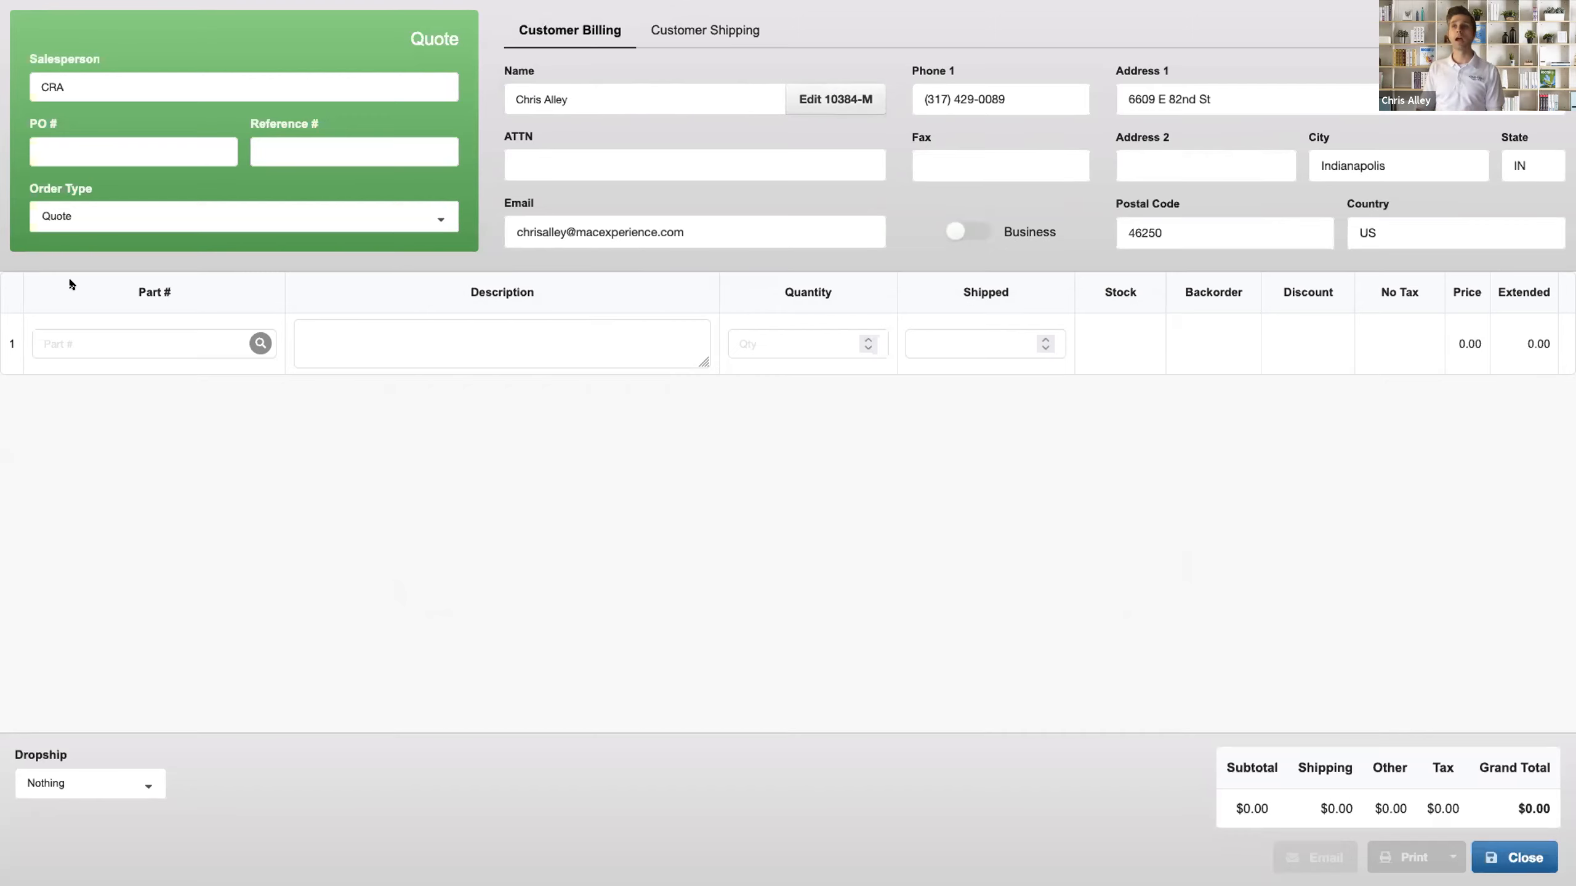
click(242, 217)
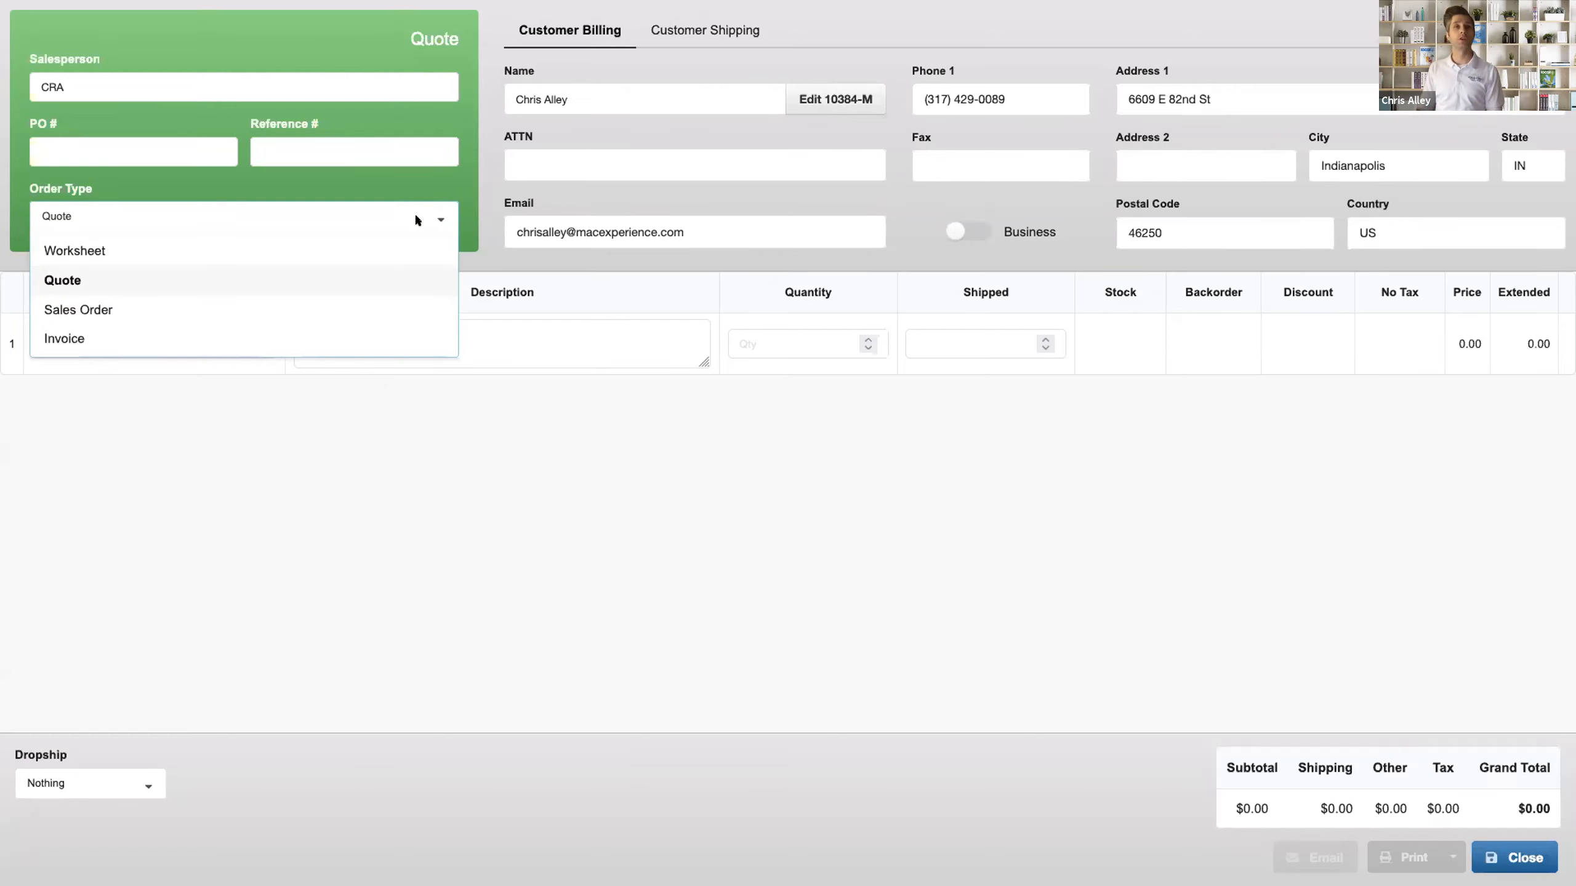
mouse_move(392, 283)
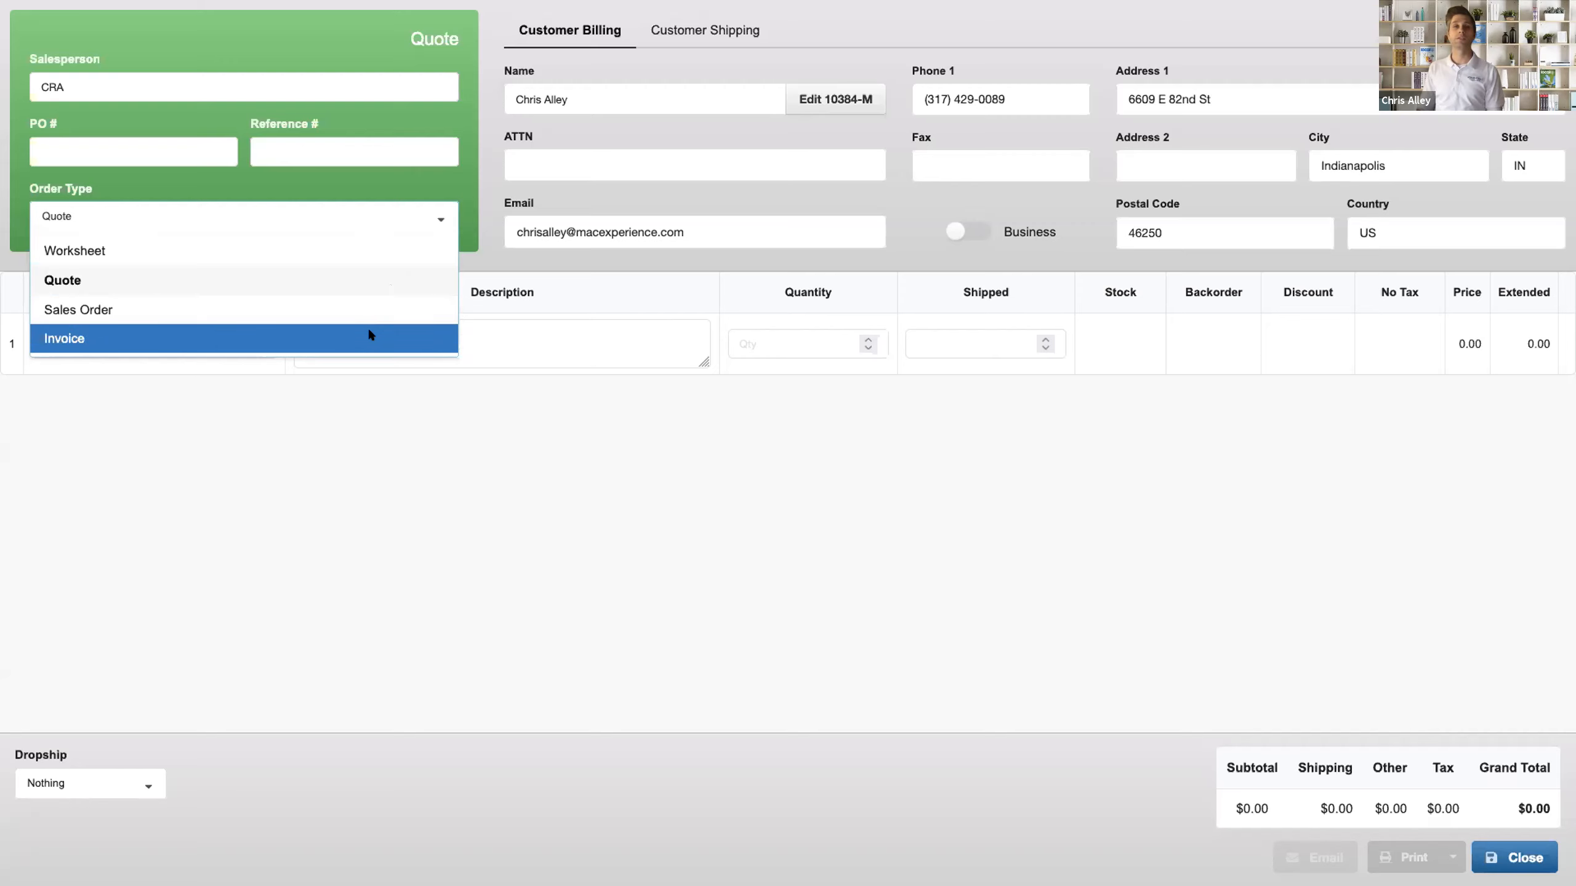
click(65, 338)
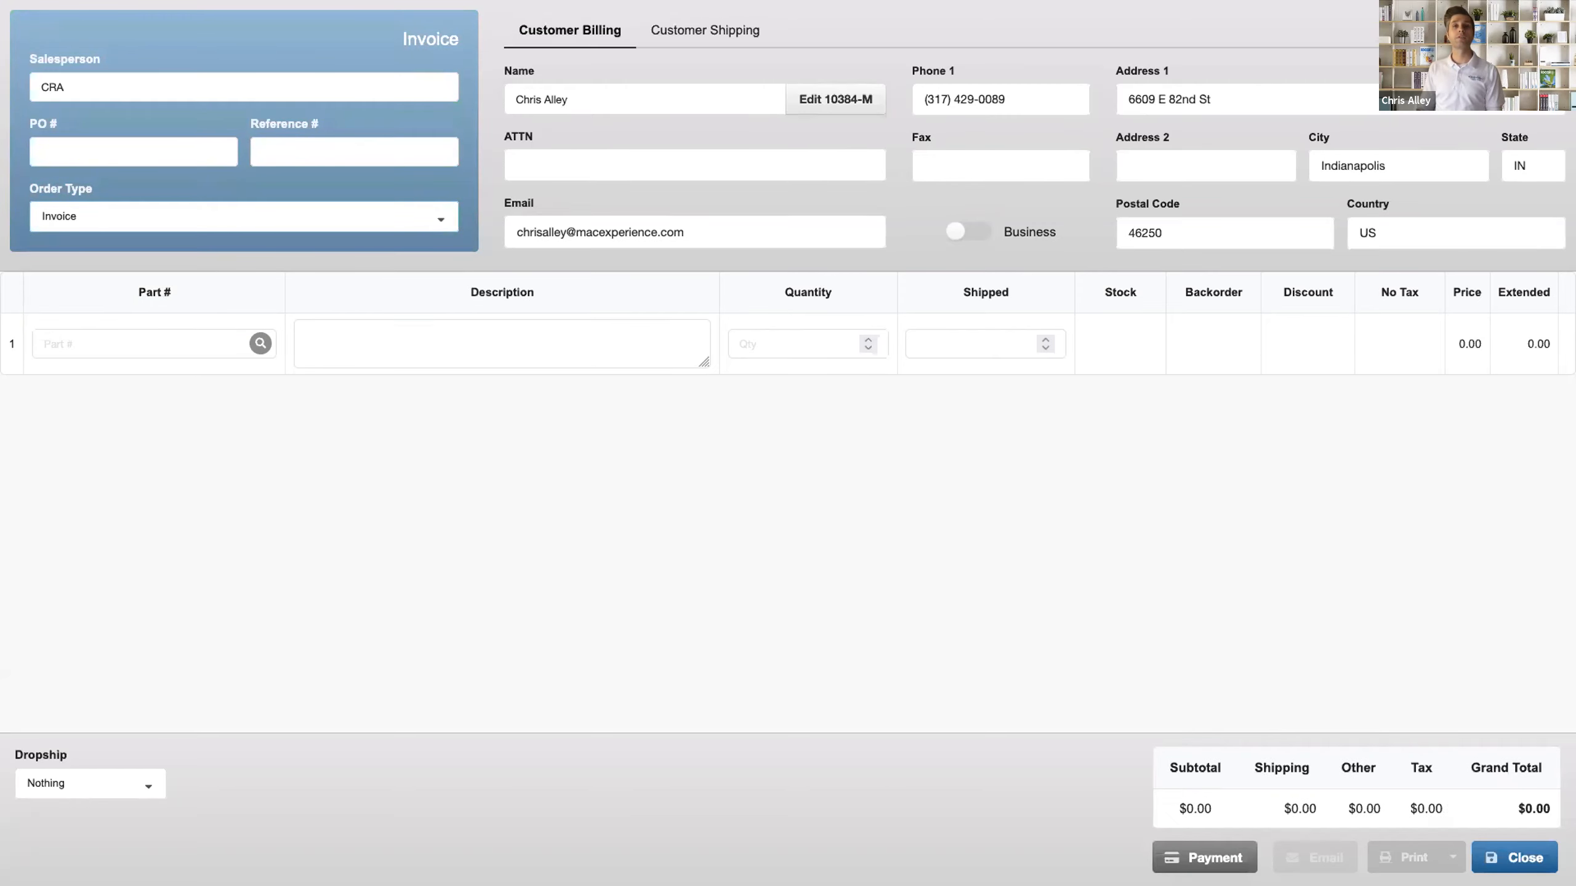
mouse_move(96, 360)
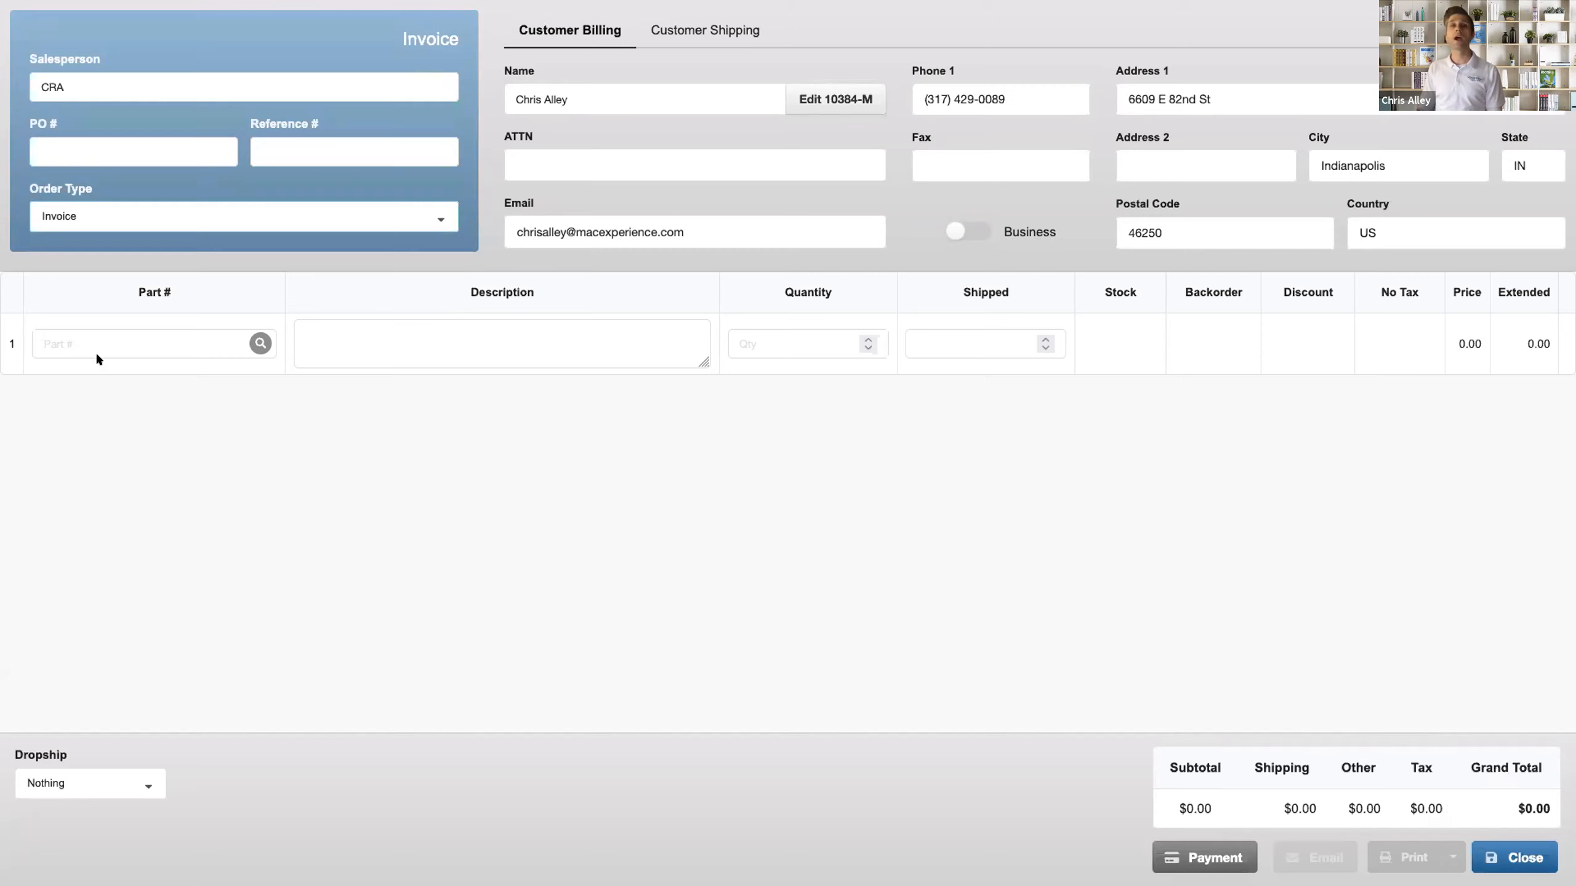
click(140, 343)
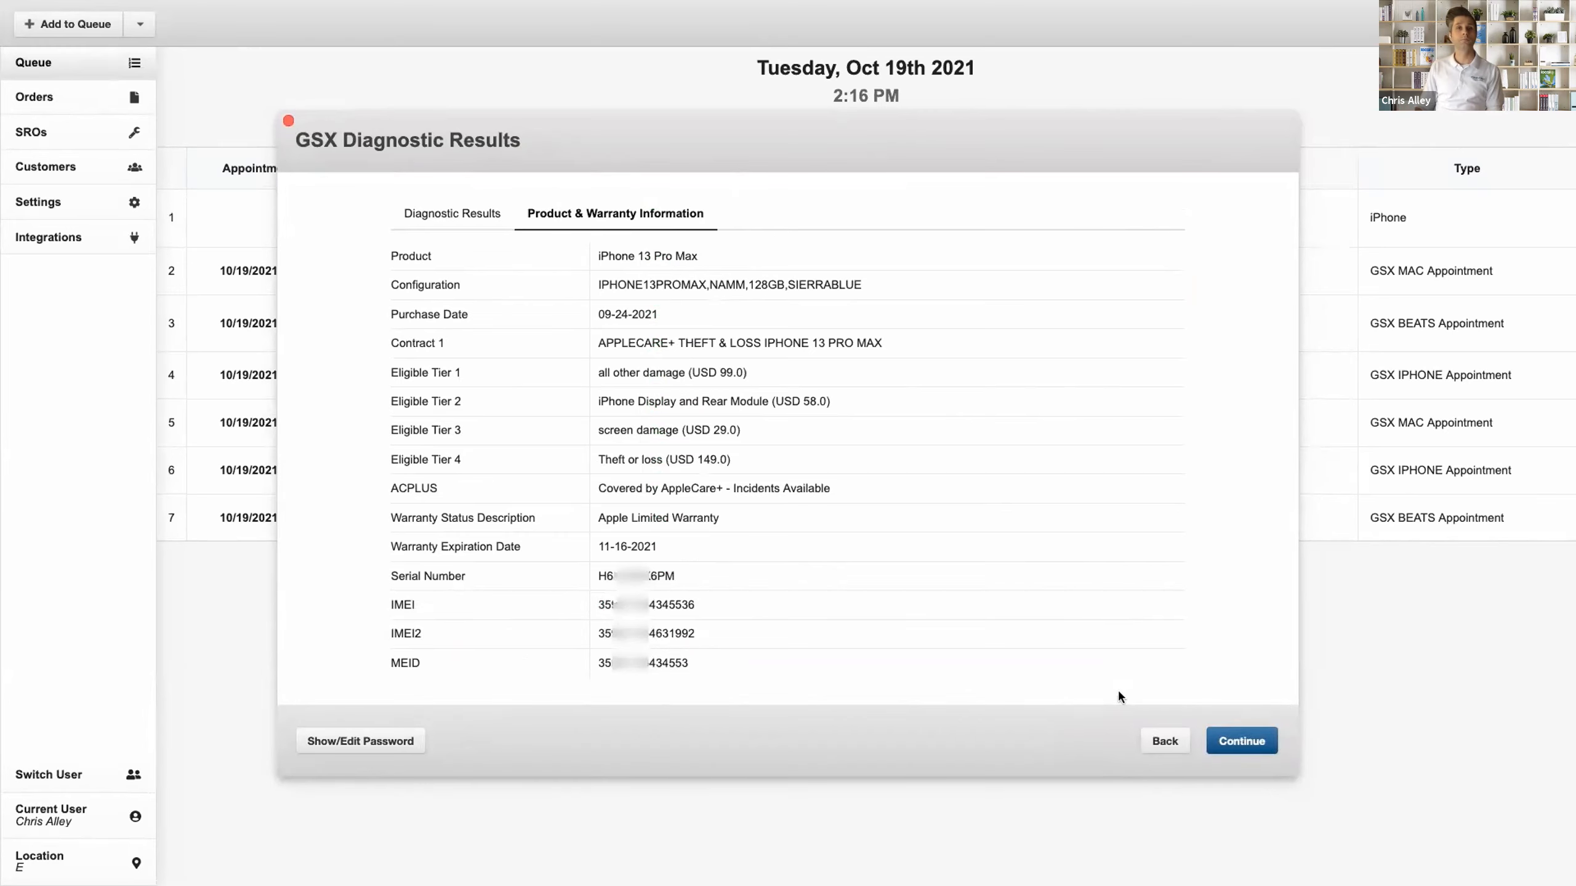
click(1240, 741)
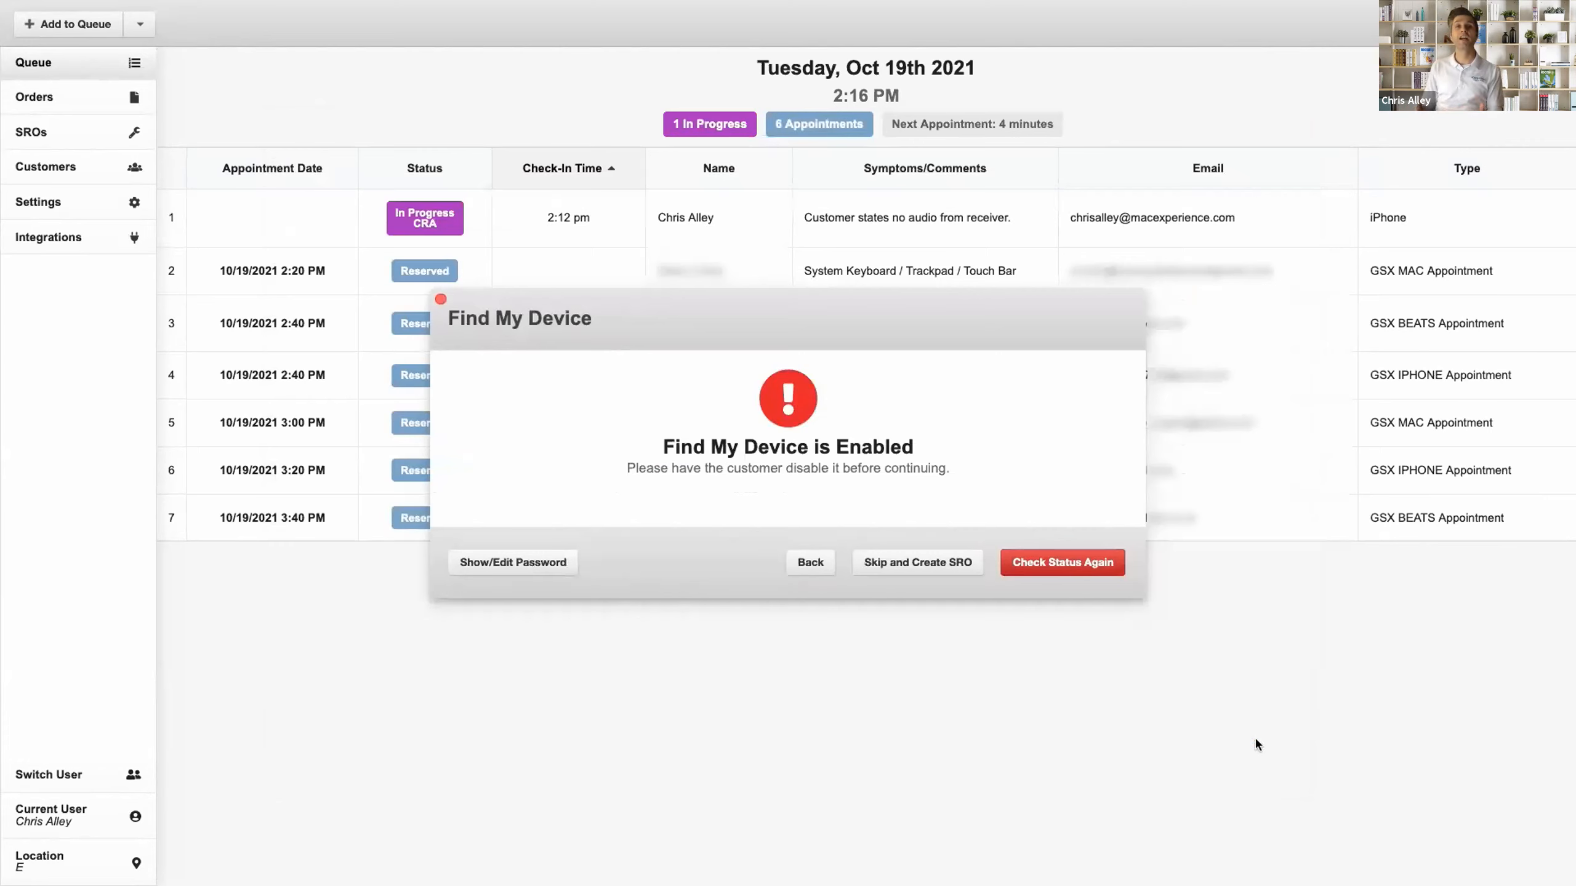
mouse_move(1081, 512)
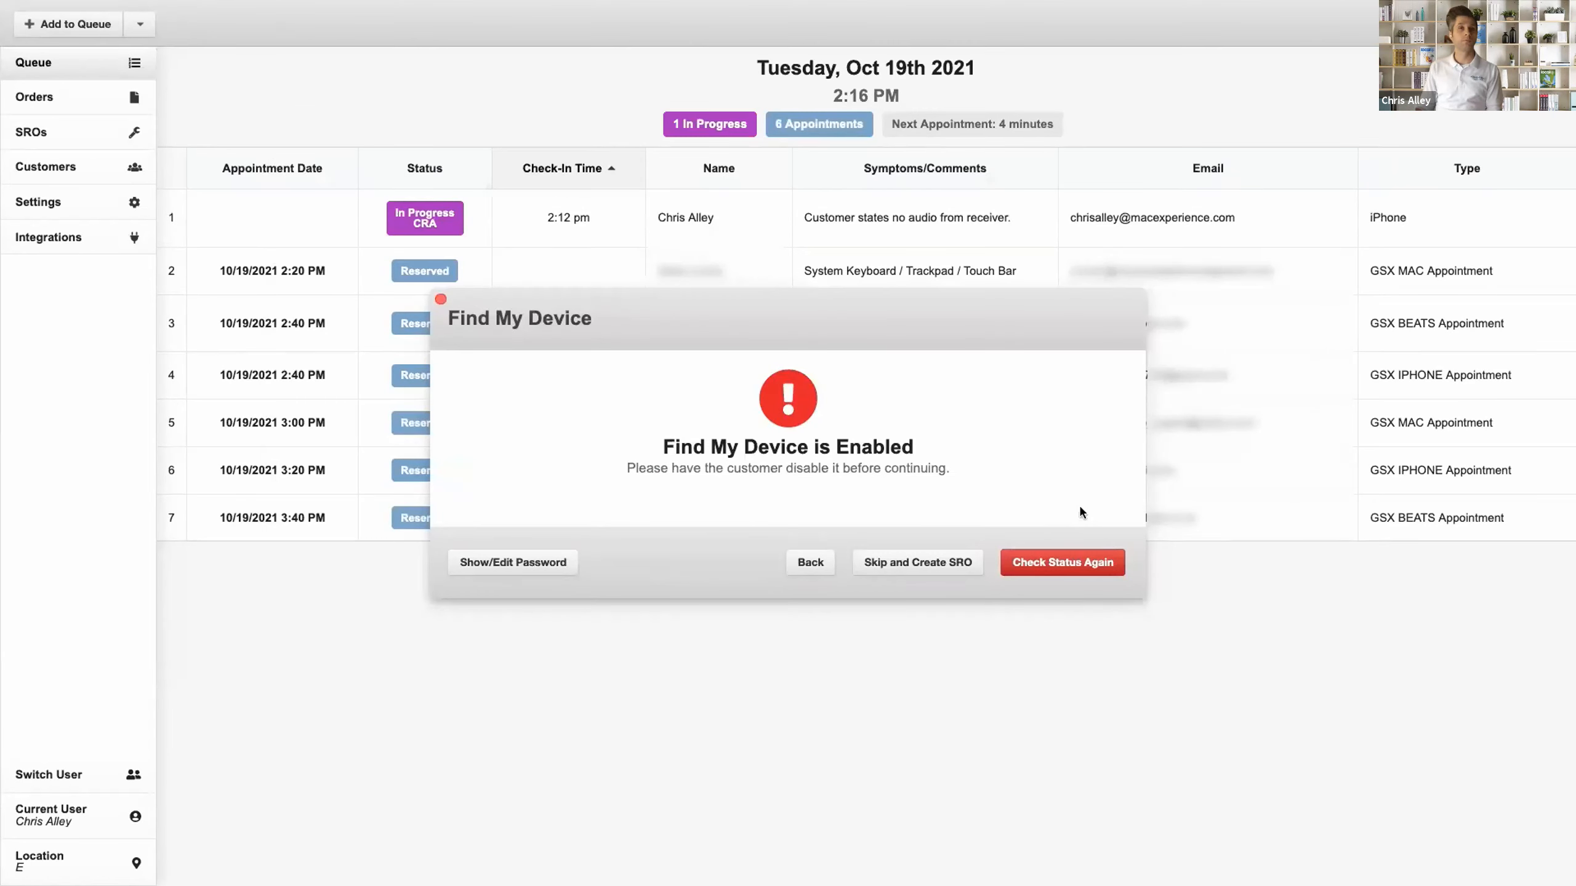
click(1061, 562)
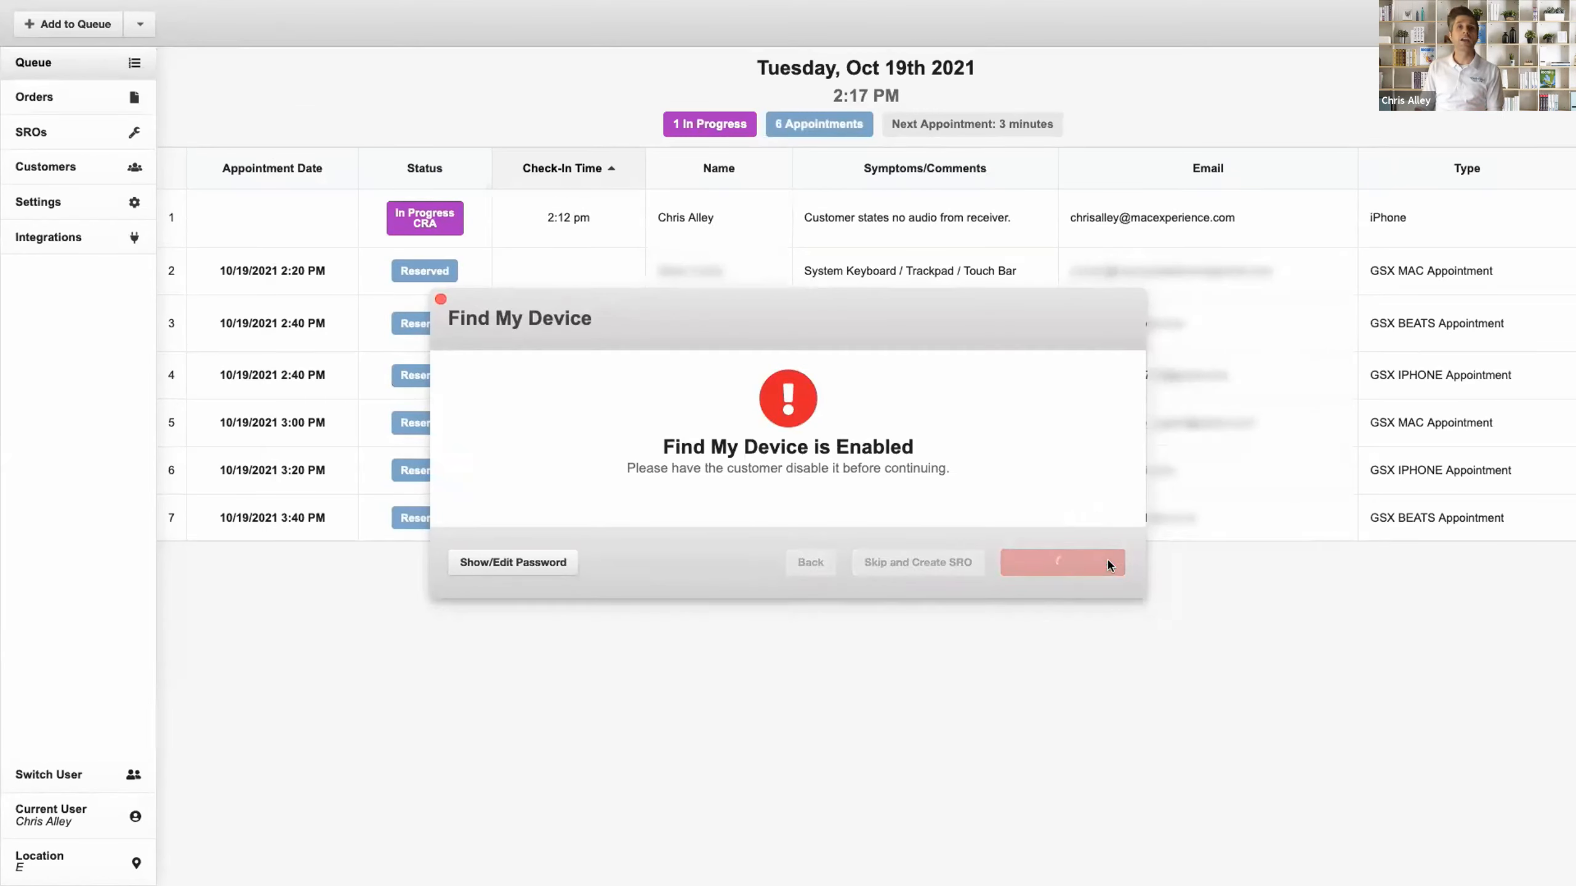
click(1061, 562)
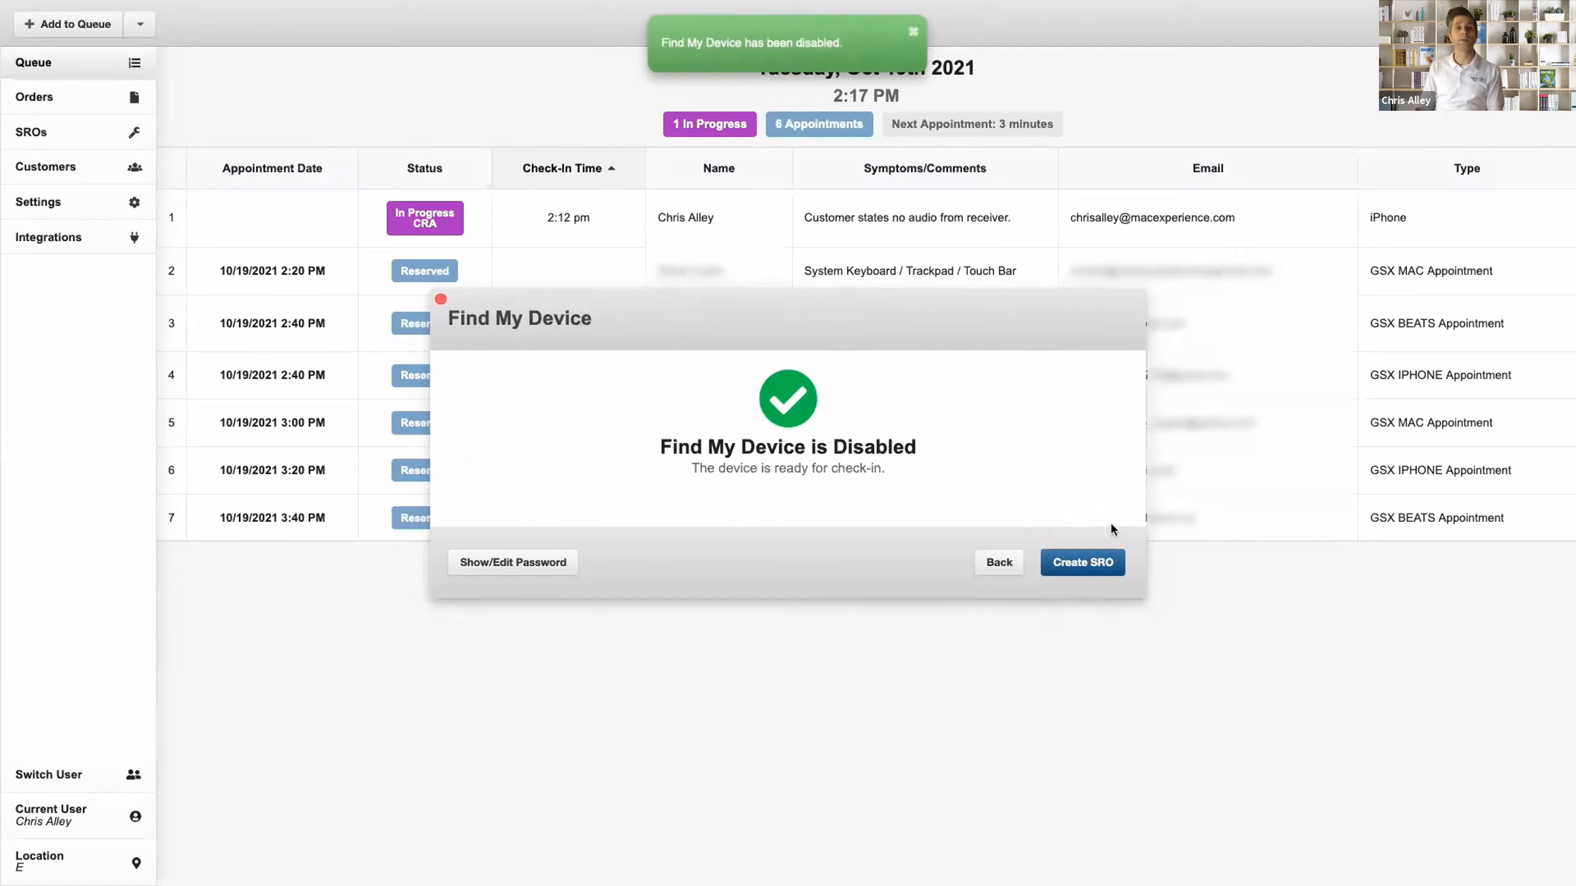
mouse_move(1119, 570)
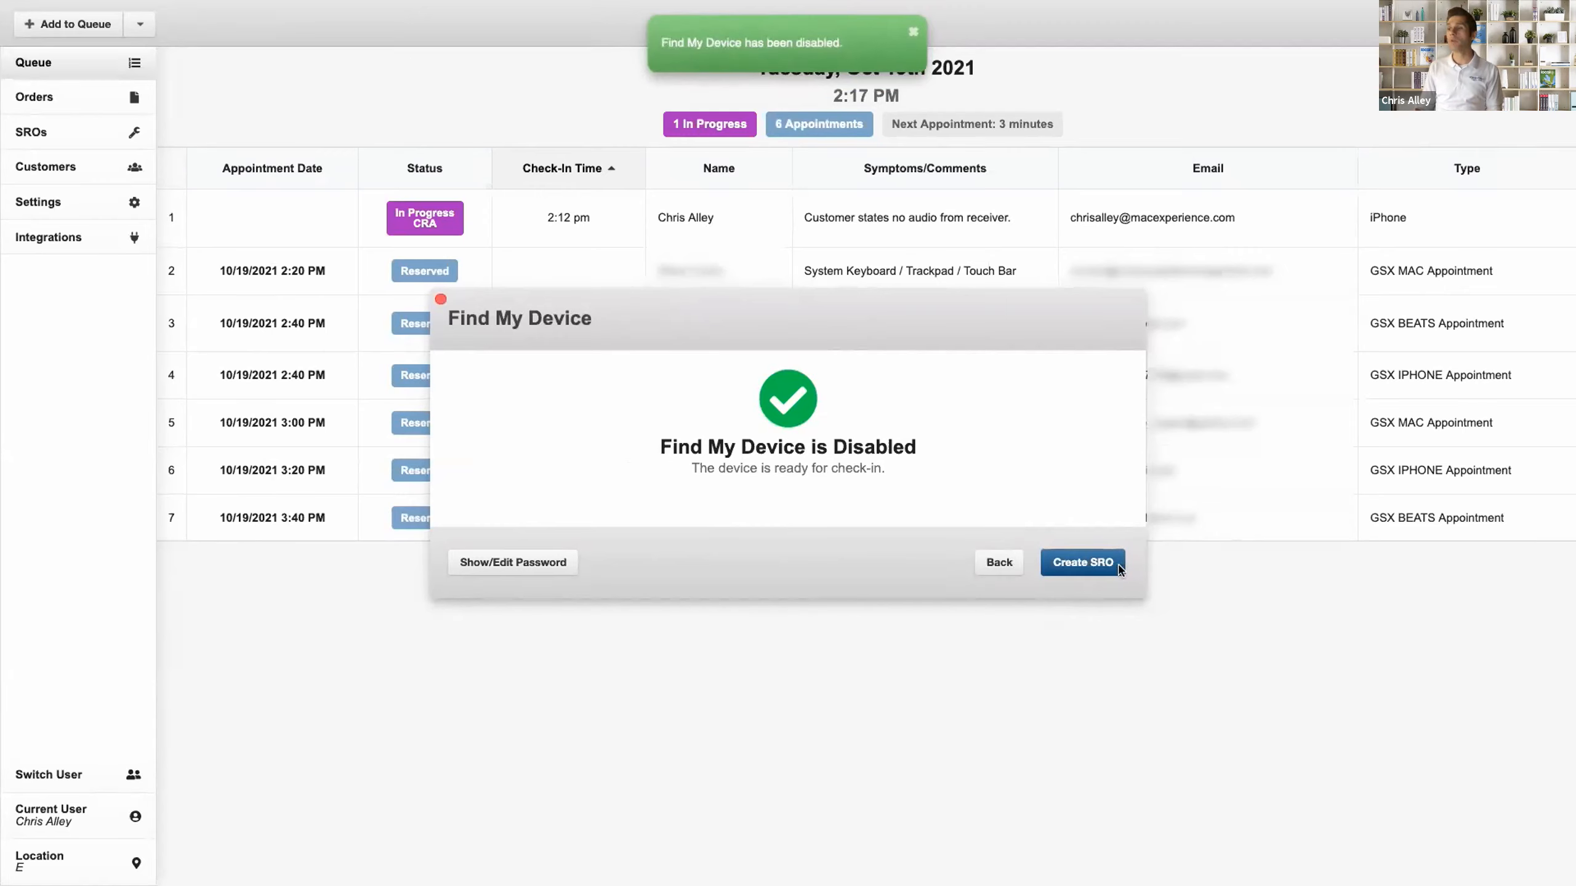
click(1082, 562)
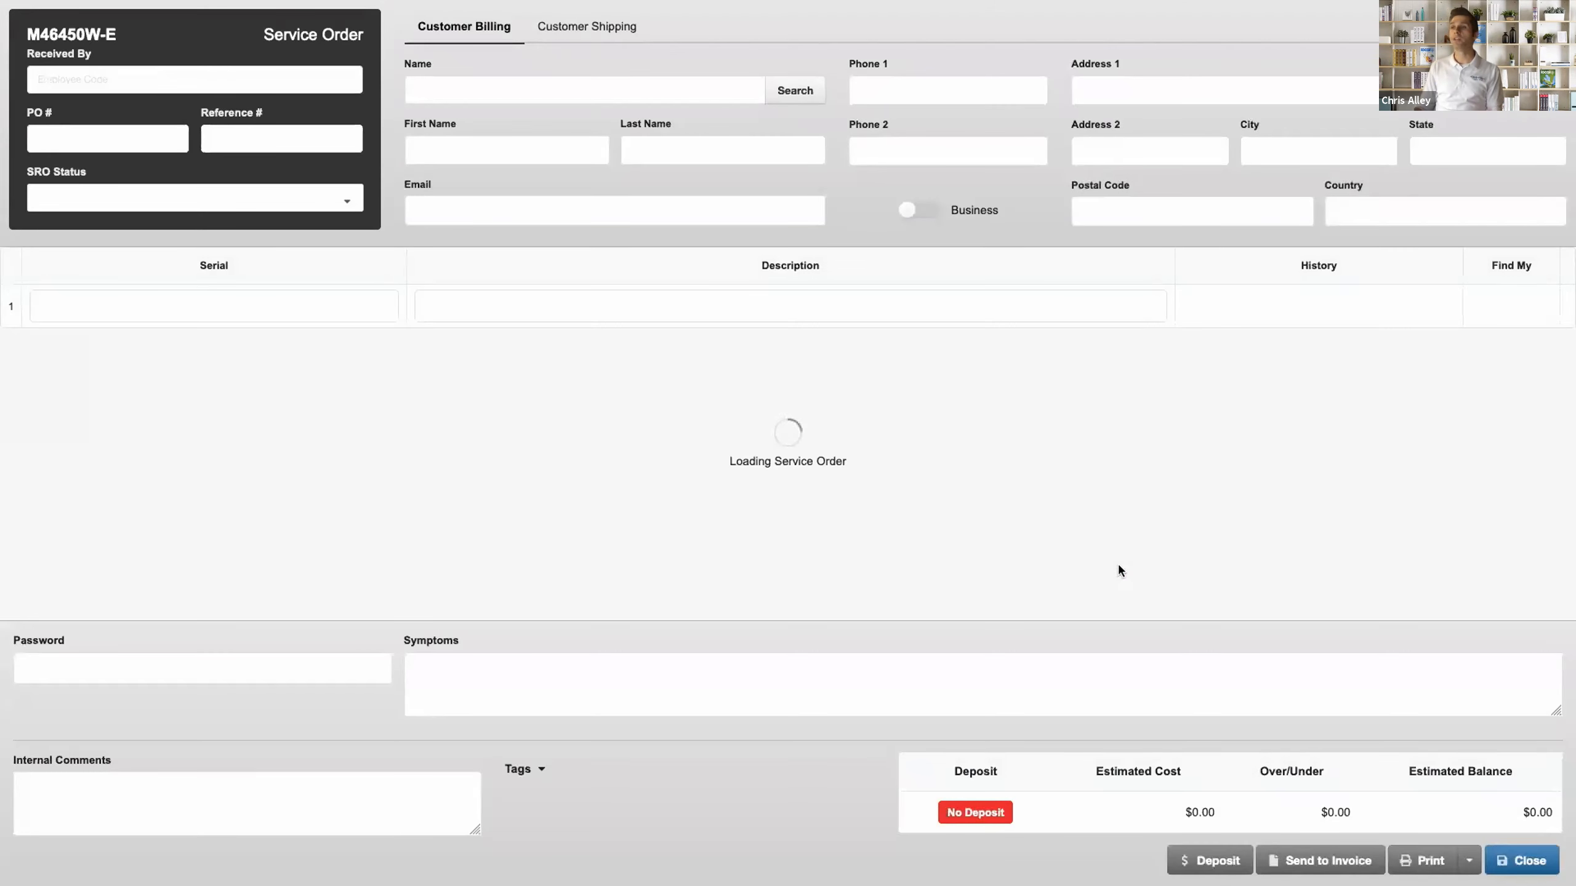